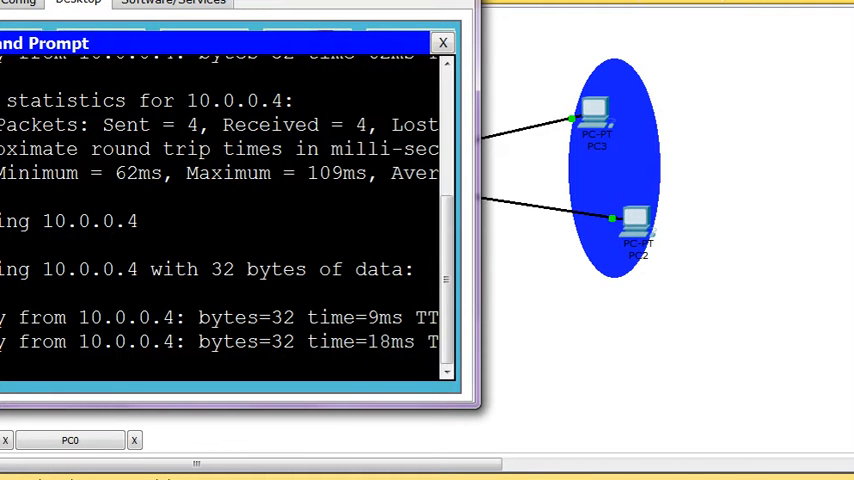
Ping 10.0.0.4 from PC0's command prompt and confirm four replies with no loss.
{"action": "left_click", "coordinate": [442, 42]}
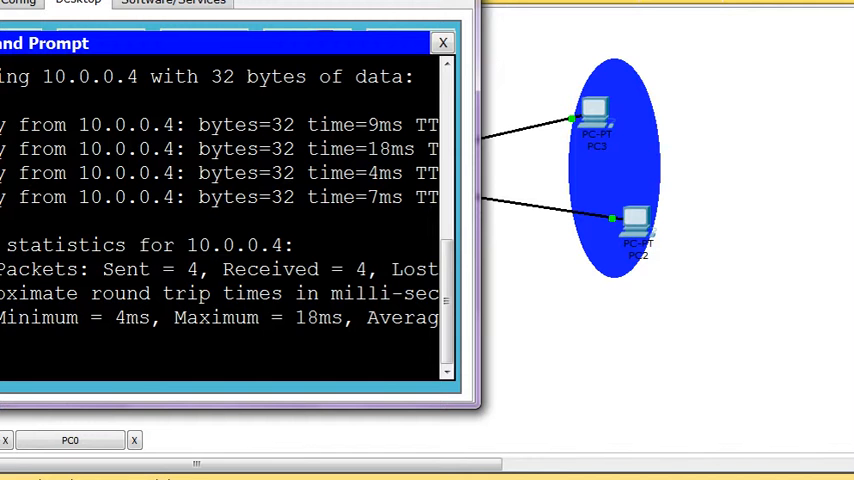
{"action": "left_click", "coordinate": [442, 44]}
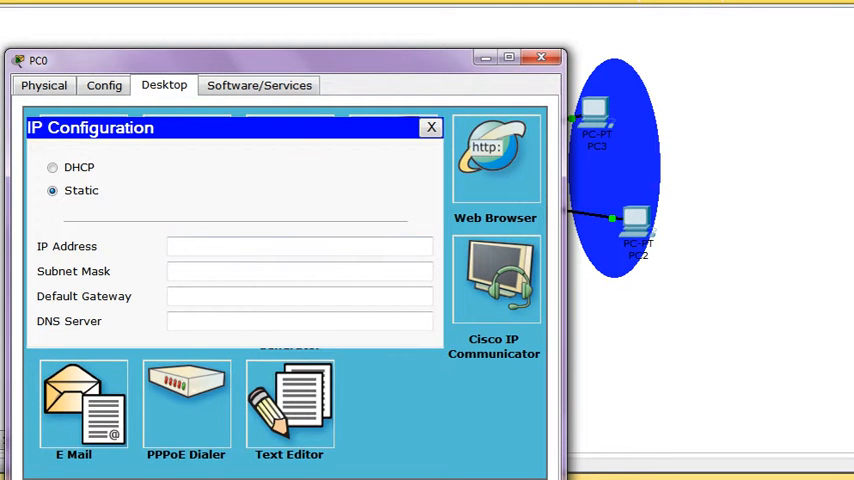
Review PC0's static IP address beginning 10. in its IP configuration.
{"action": "type", "text": "10."}
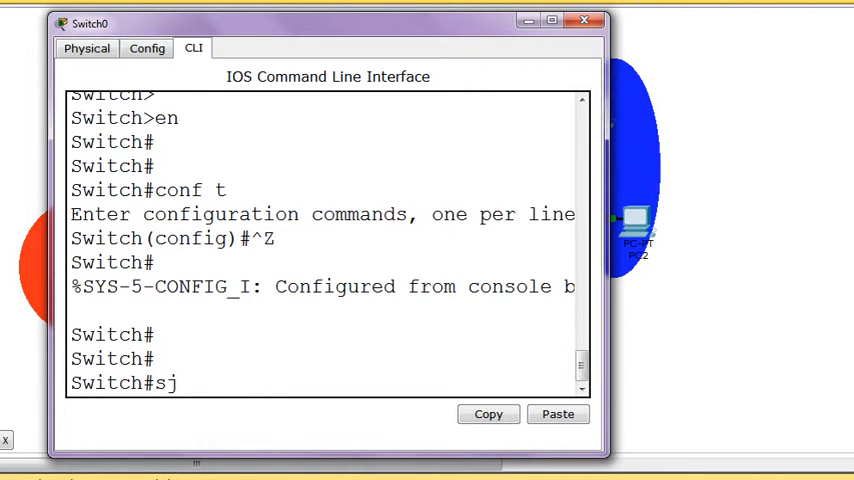
Run show vlan on Switch0 to list its VLAN table, then start configuration mode.
{"action": "type", "text": "show"}
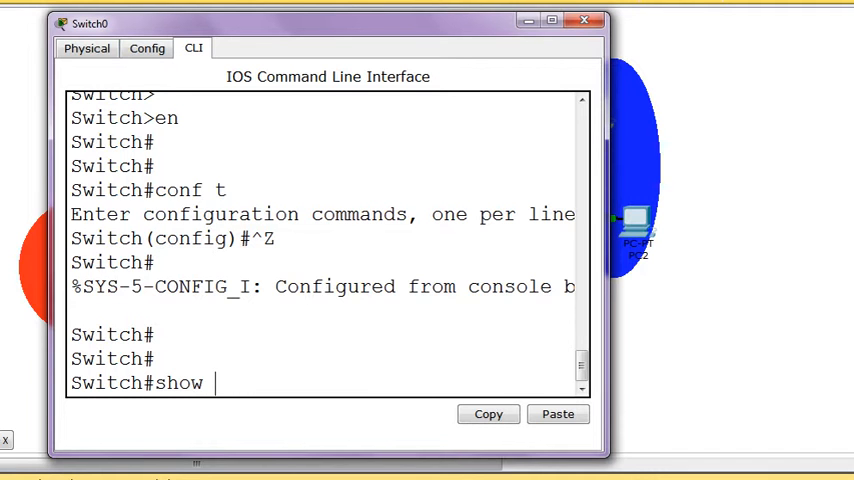
{"action": "type", "text": "v"}
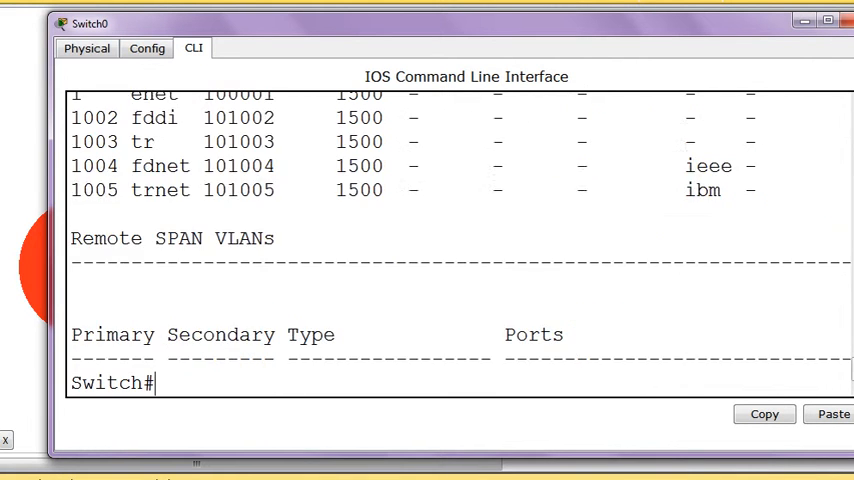
{"action": "type", "text": "conf t"}
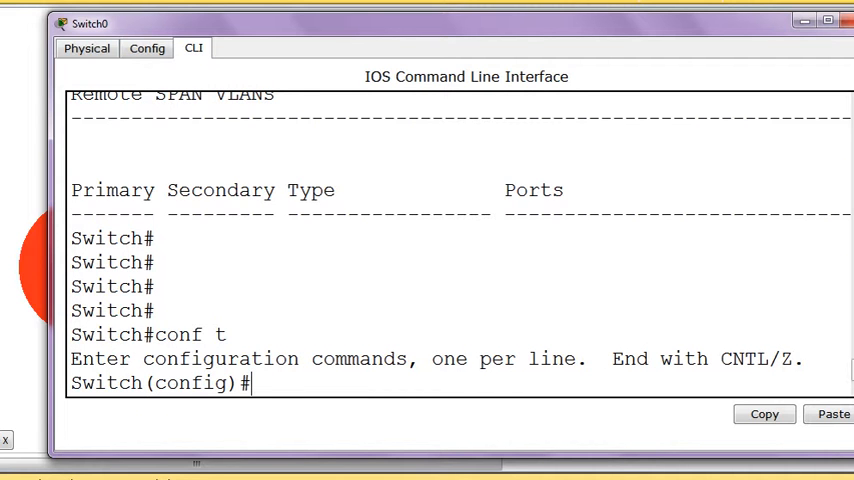
Create VLAN 100 named ali on Switch0 and return to the privileged prompt.
{"action": "type", "text": "vlan"}
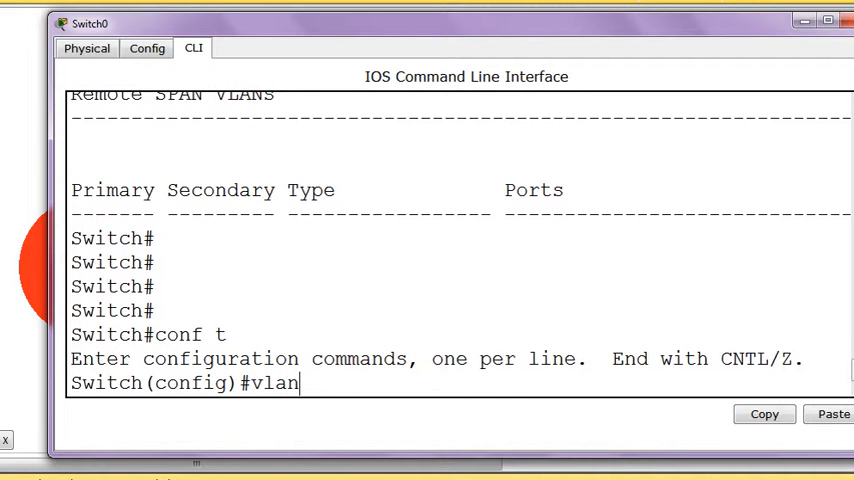
{"action": "type", "text": "100"}
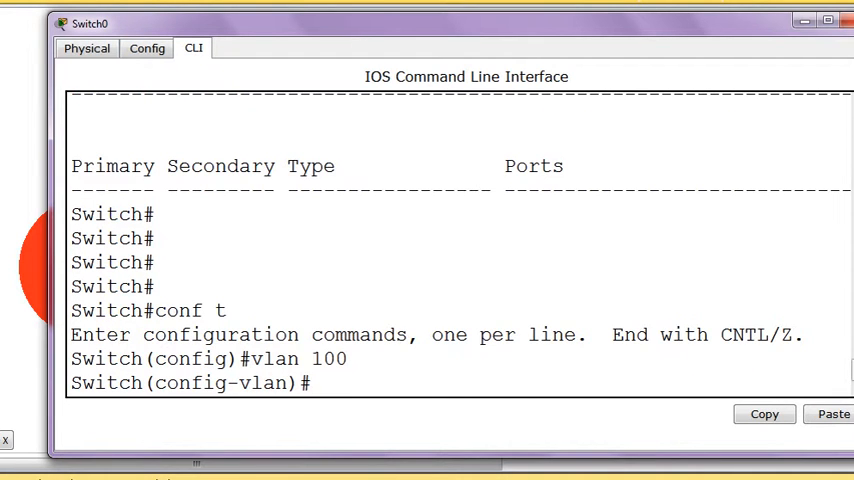
{"action": "type", "text": "name ali"}
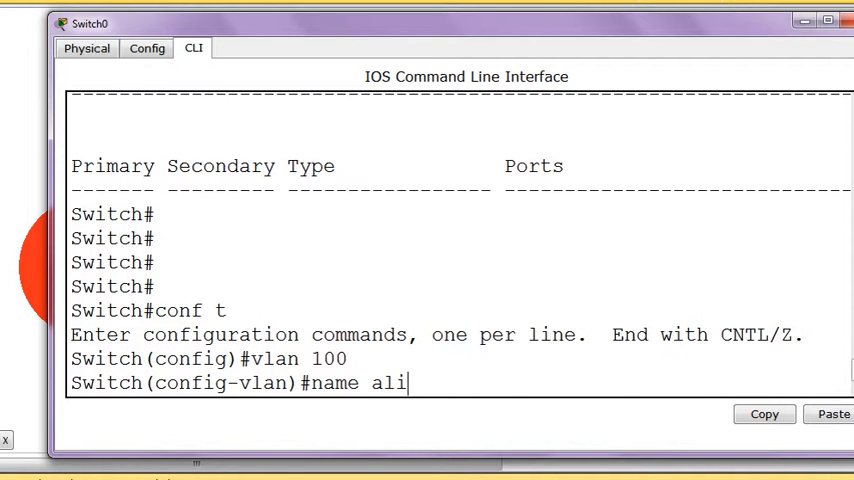
{"action": "key", "text": "enter"}
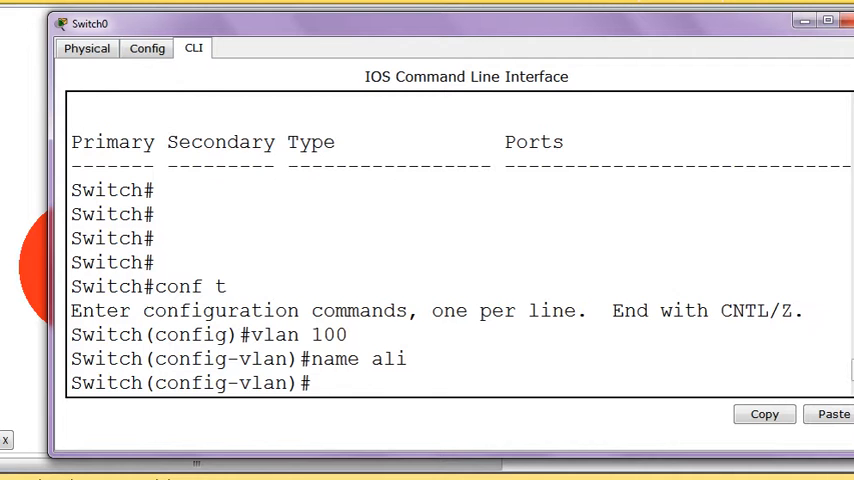
{"action": "key", "text": "ctrl+z"}
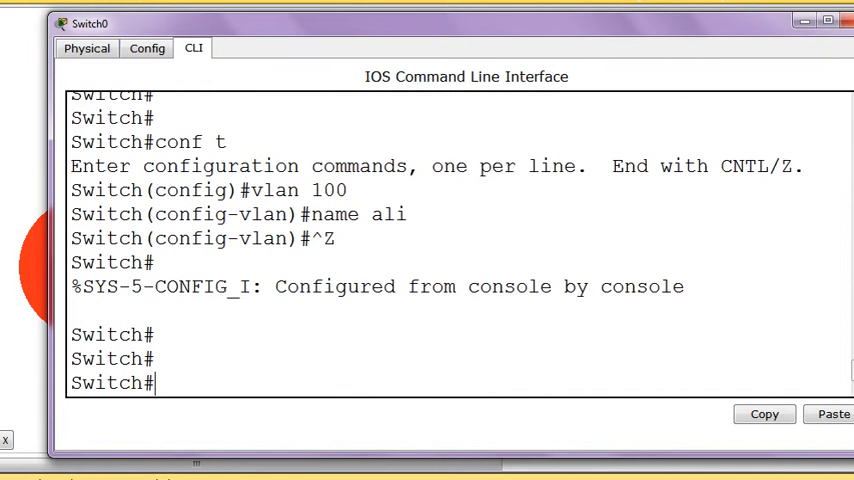
{"action": "type", "text": "conf t"}
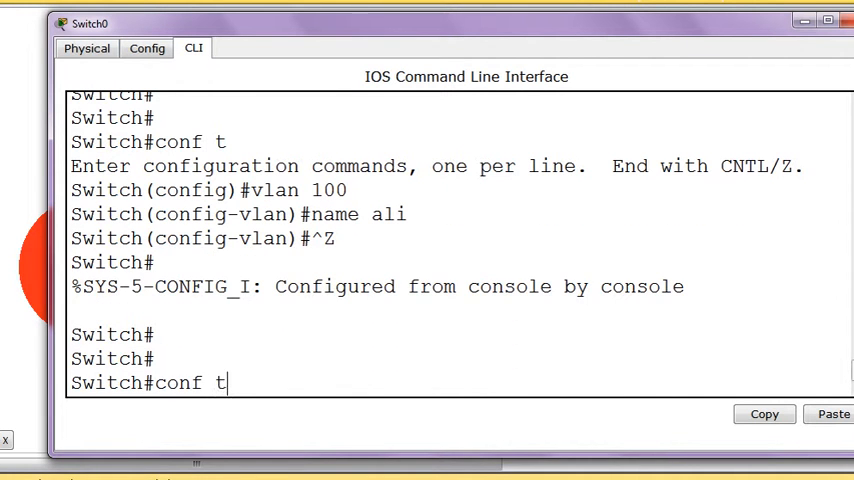
Enter interface range fa0/1-2 to configure ports Fa0/1 and Fa0/2 as a group.
{"action": "type", "text": "int"}
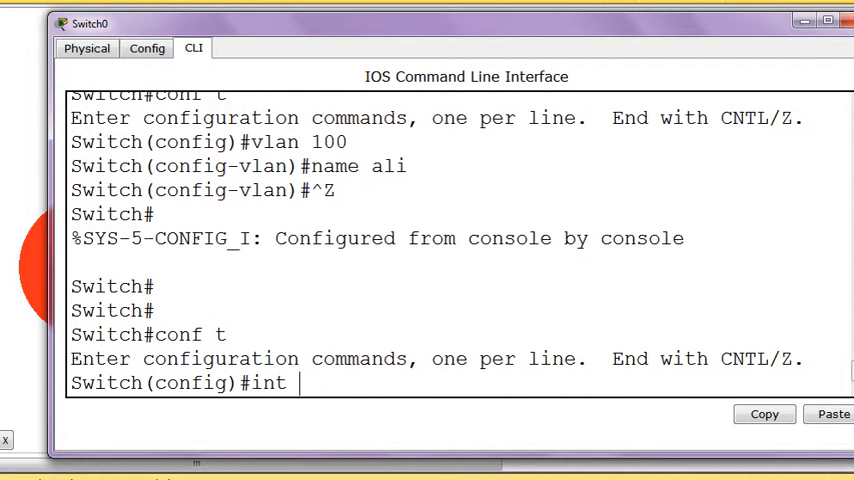
{"action": "type", "text": "ran"}
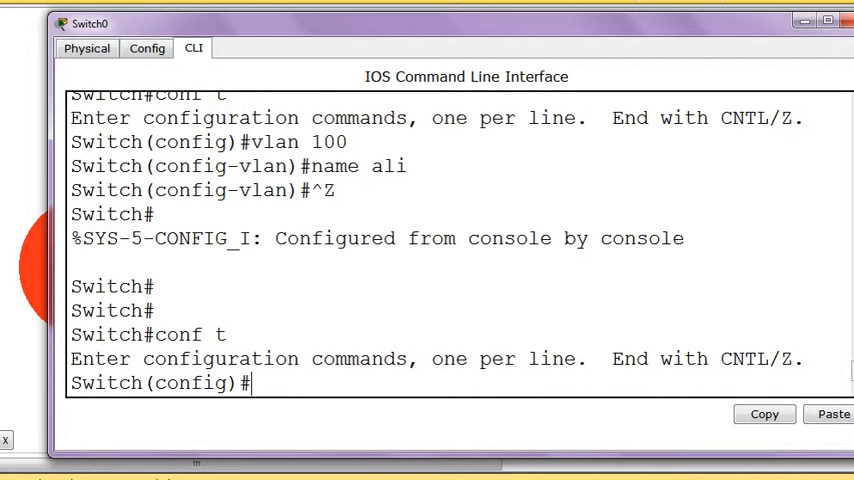
{"action": "type", "text": "in"}
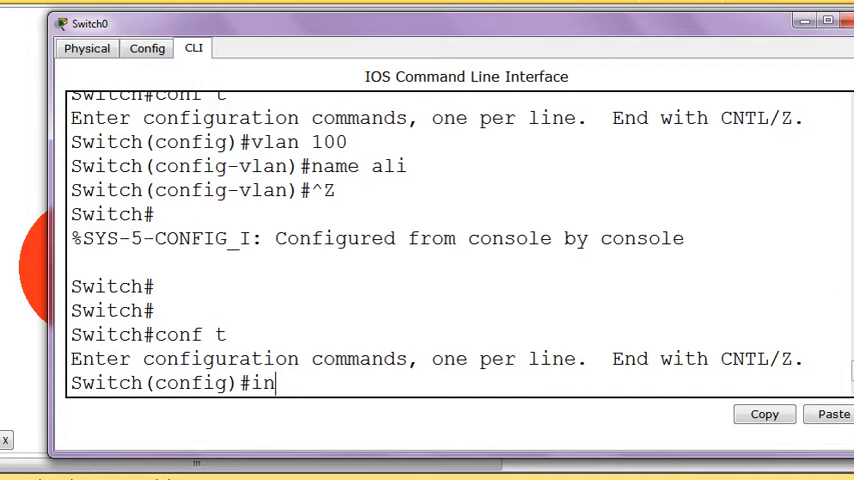
{"action": "type", "text": "t r"}
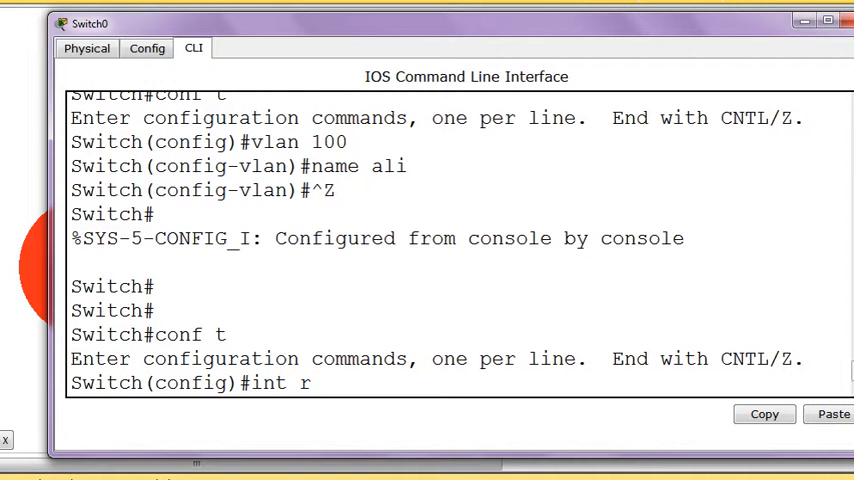
{"action": "type", "text": "an"}
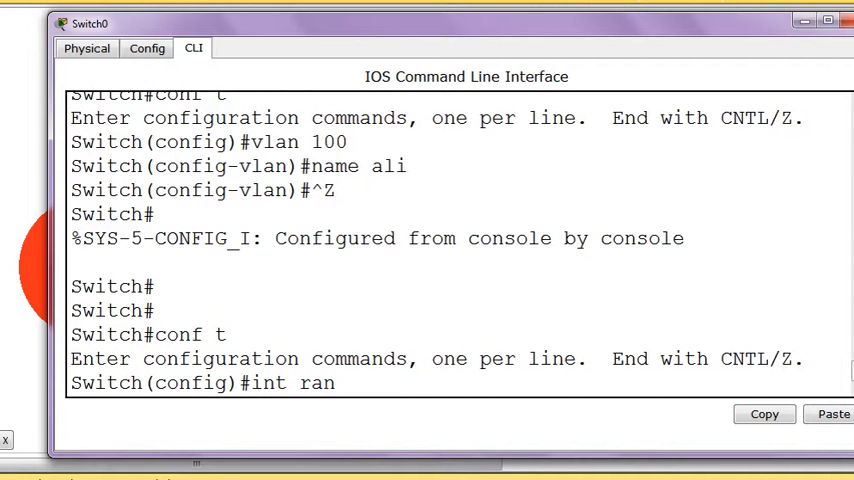
{"action": "type", "text": "ge f"}
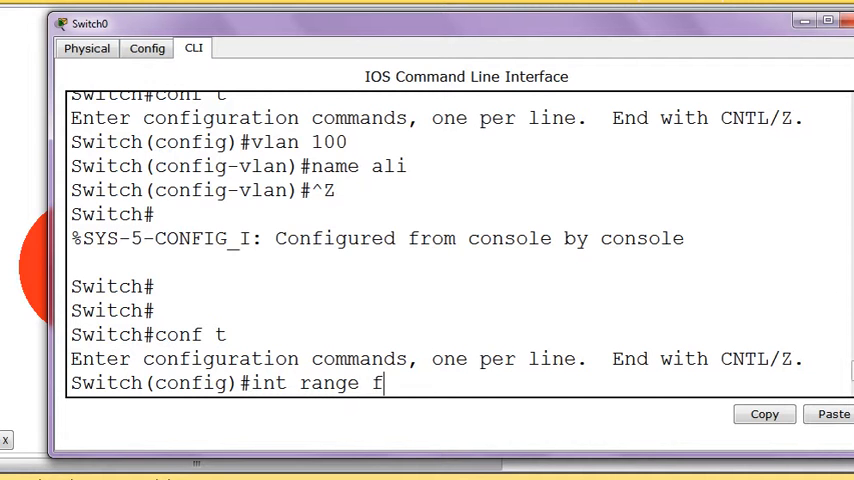
{"action": "type", "text": "a"}
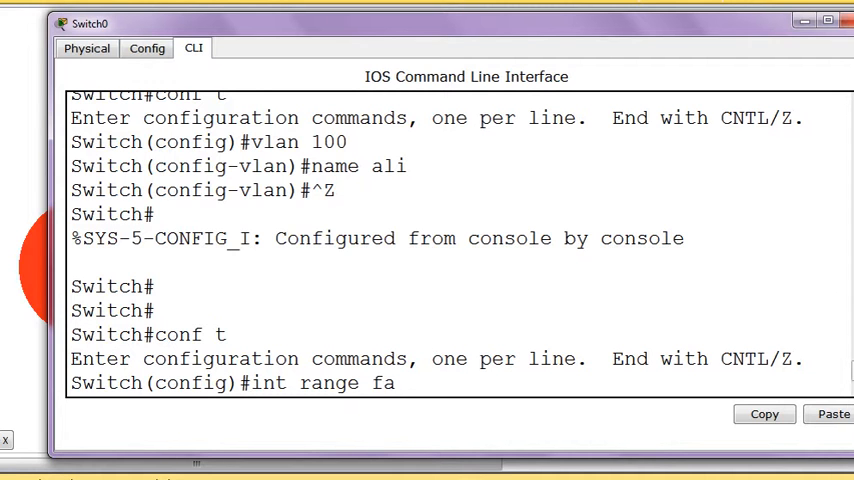
{"action": "type", "text": "0/"}
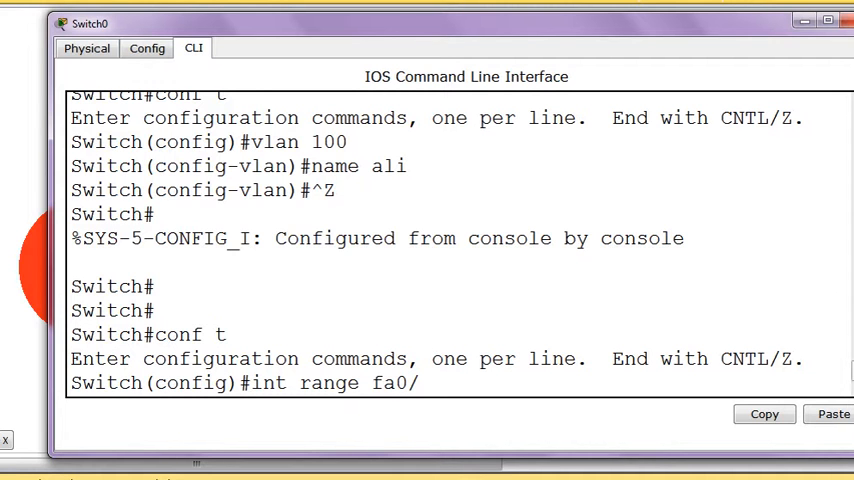
{"action": "type", "text": "1"}
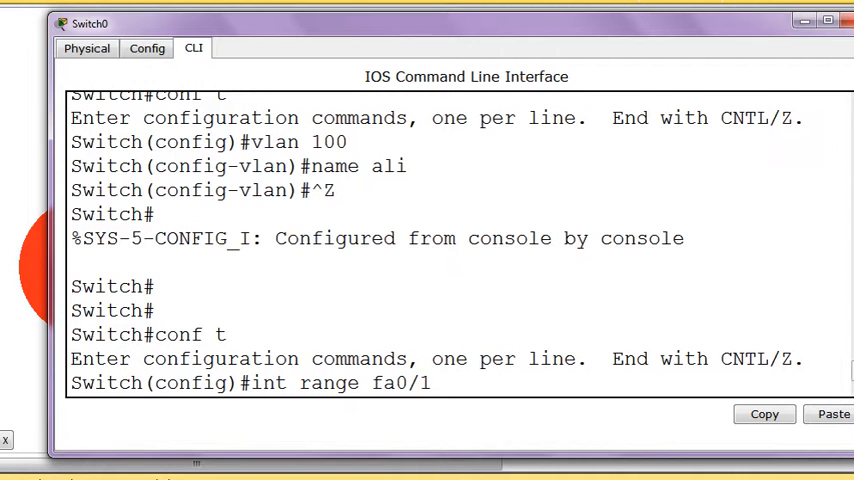
{"action": "type", "text": "-"}
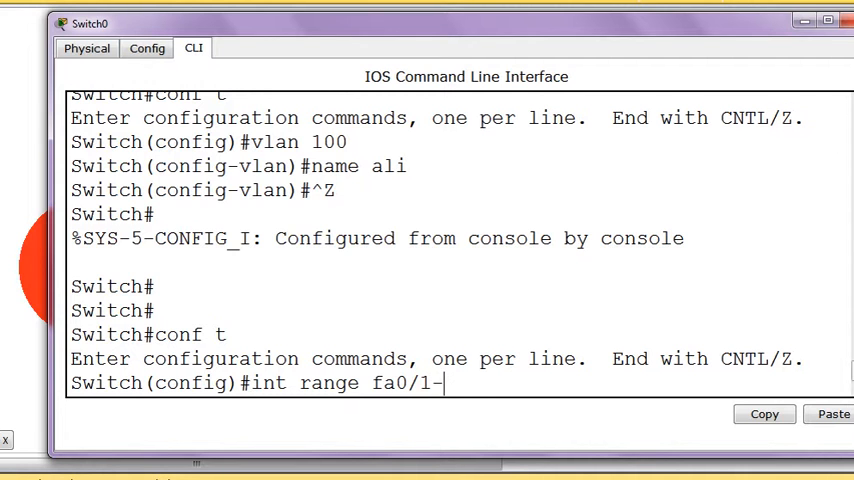
{"action": "type", "text": "2"}
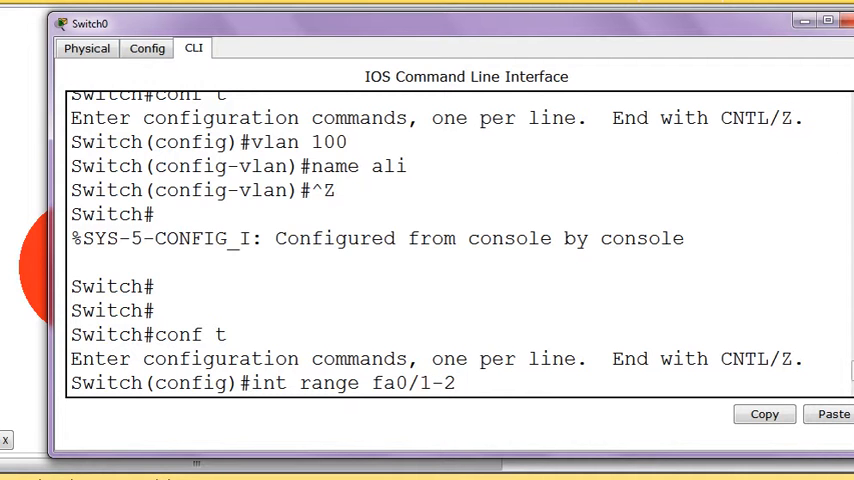
{"action": "key", "text": "enter"}
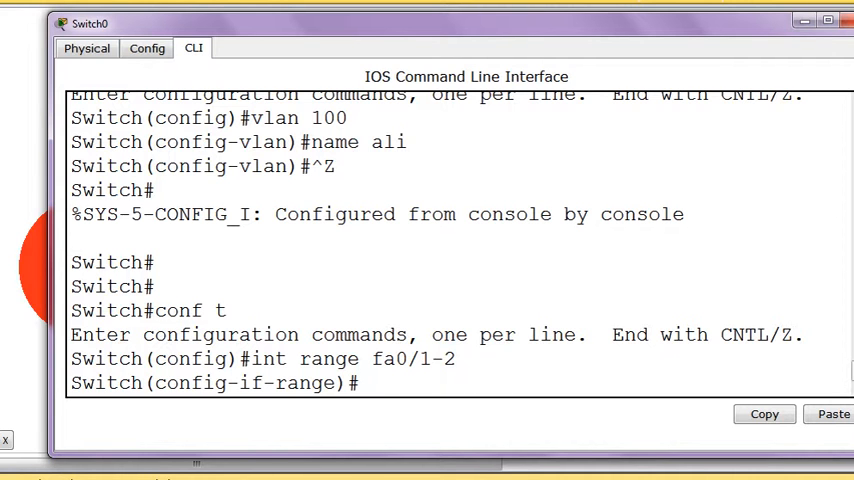
Set Fa0/1–2 to switchport access mode in VLAN 100 and exit configuration.
{"action": "type", "text": "switchport access vlan n"}
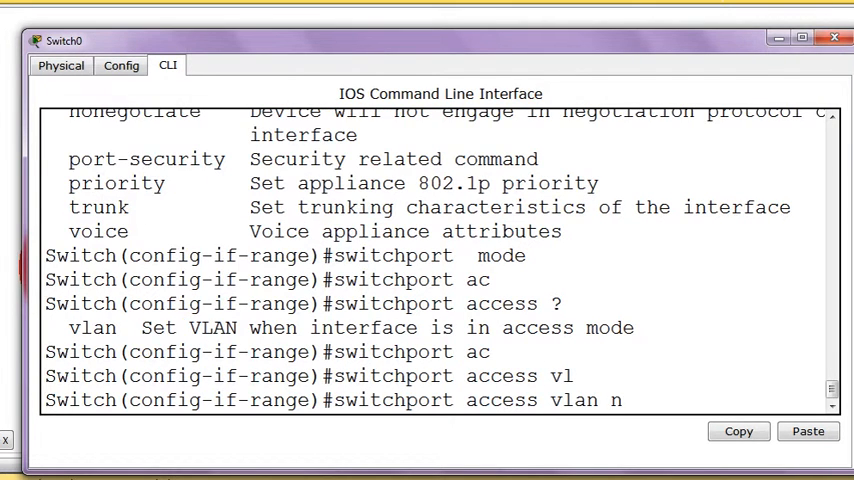
{"action": "type", "text": "1"}
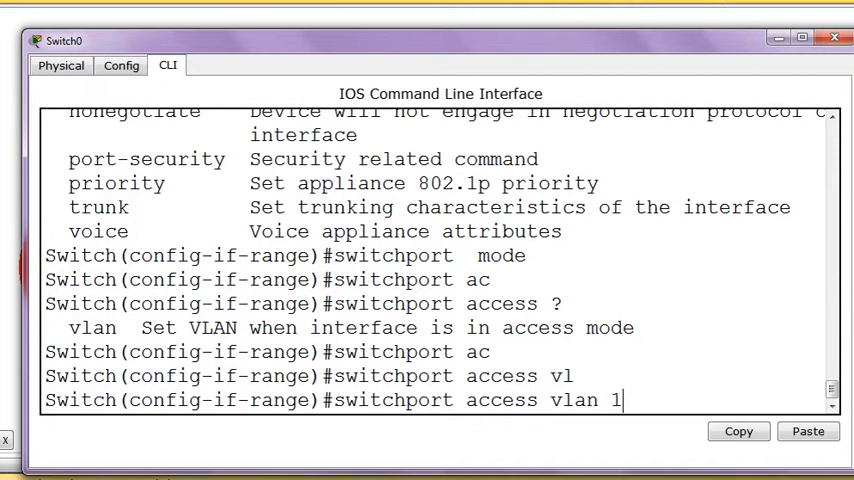
{"action": "type", "text": "00"}
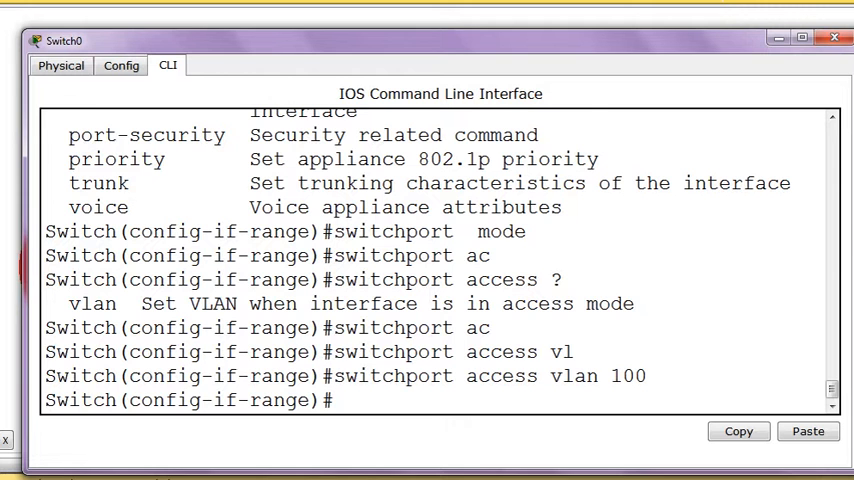
{"action": "key", "text": "ctrl+z"}
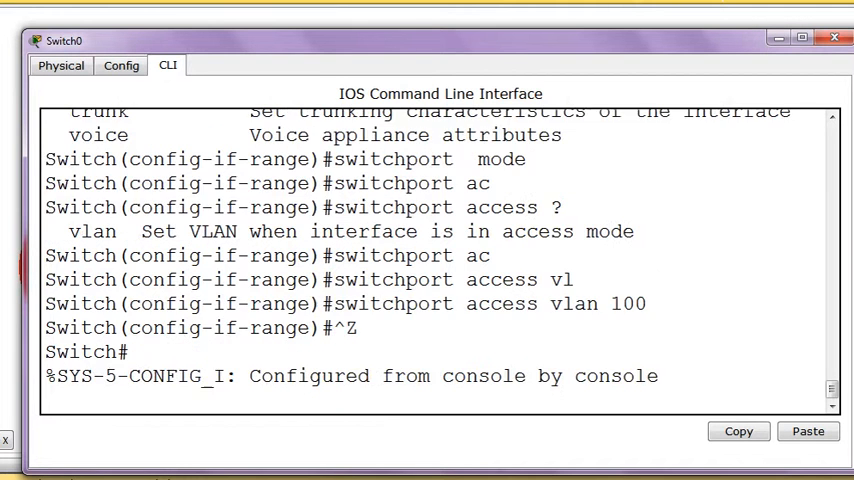
Create VLAN 200 named marie on Switch0 from configuration mode.
{"action": "type", "text": "conf t"}
{"action": "type", "text": "vlan 200"}
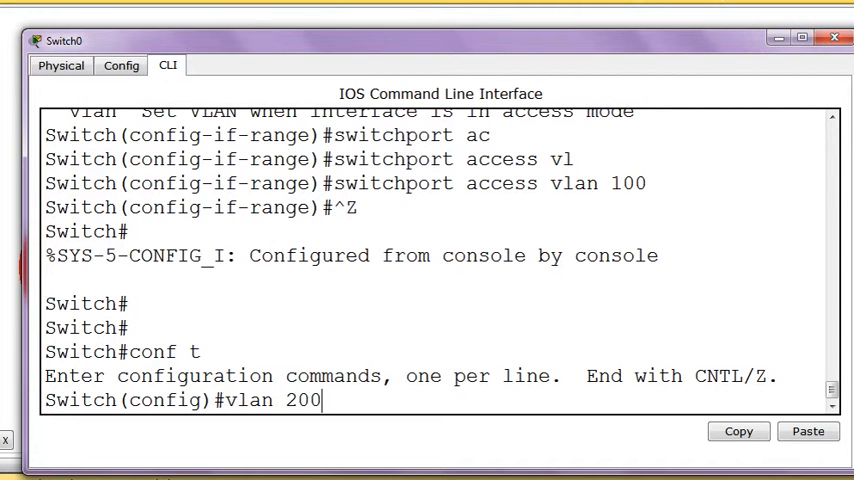
{"action": "key", "text": "enter"}
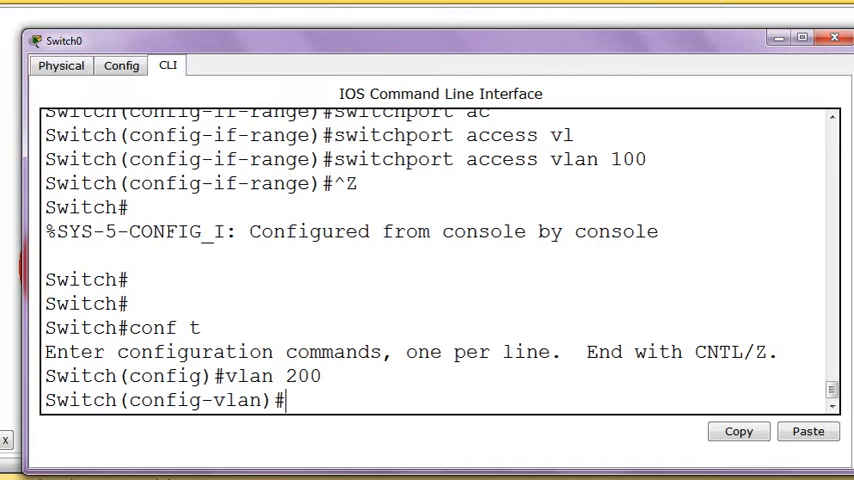
{"action": "type", "text": "name"}
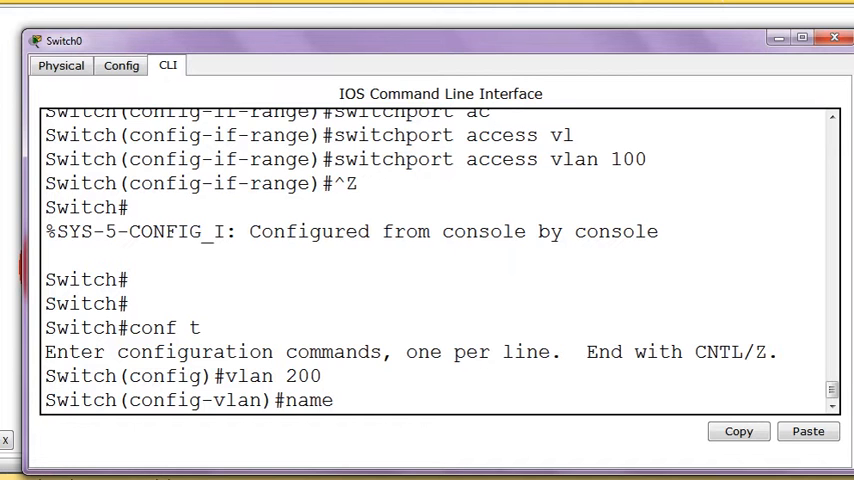
{"action": "type", "text": "marie"}
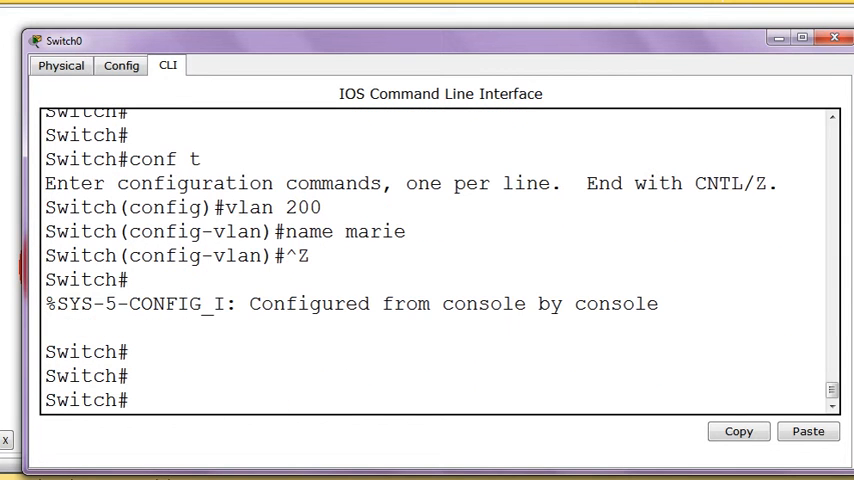
{"action": "type", "text": "cond f"}
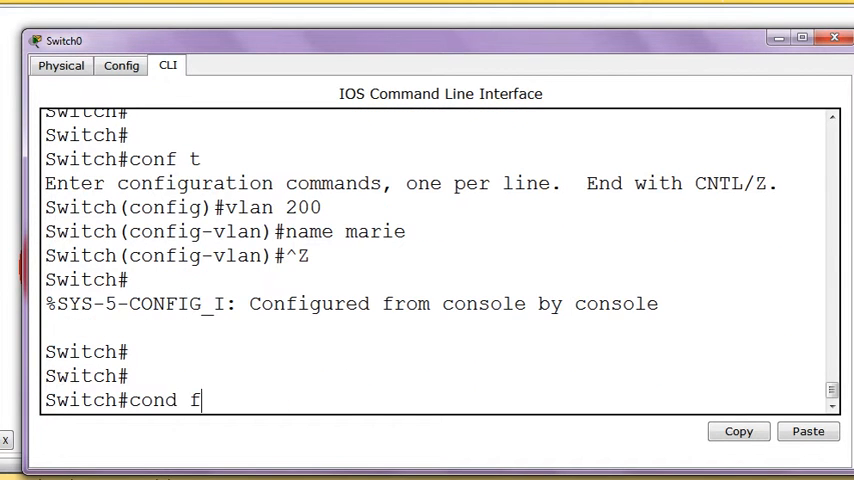
Select interface range fa0/4-5 on Switch0 after correcting an invalid interface command.
{"action": "type", "text": "conf t"}
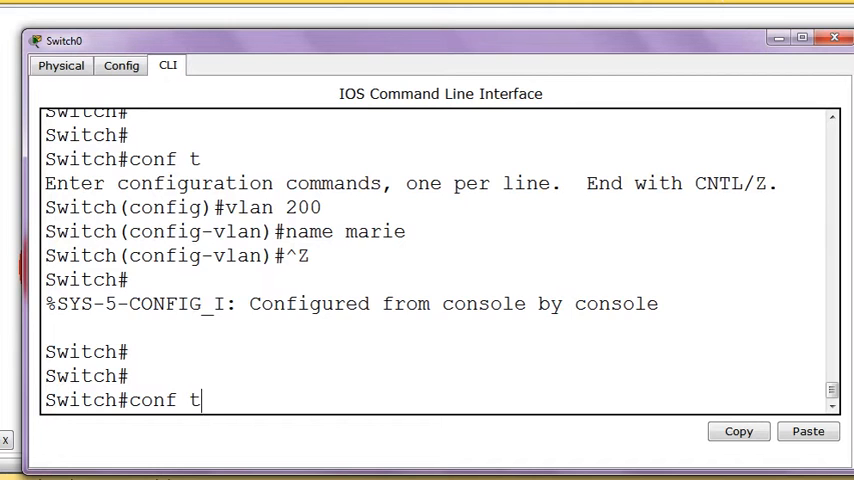
{"action": "type", "text": "int"}
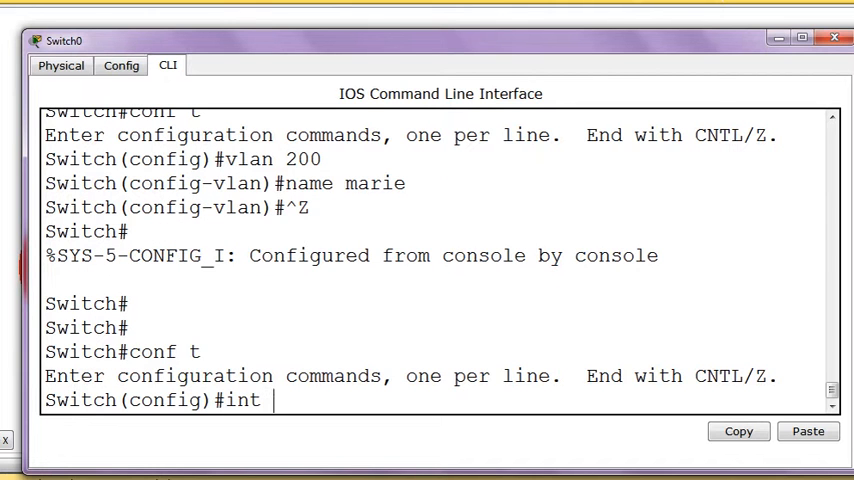
{"action": "type", "text": "fa0/"}
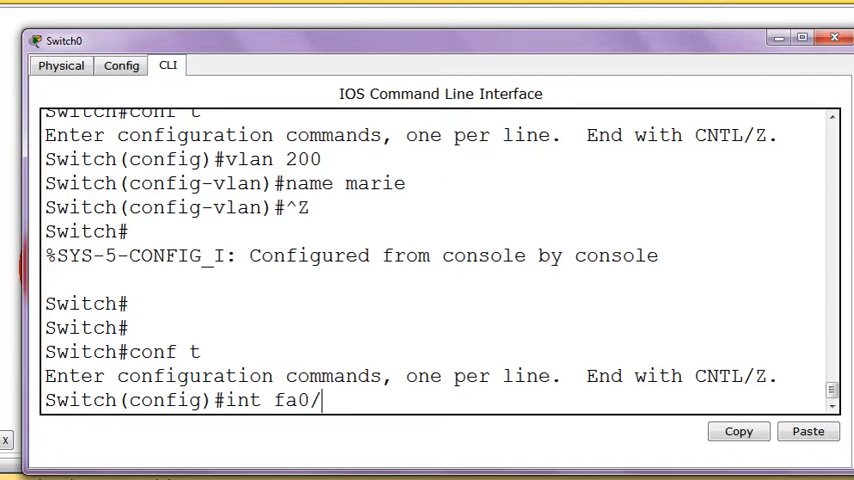
{"action": "type", "text": "4-5"}
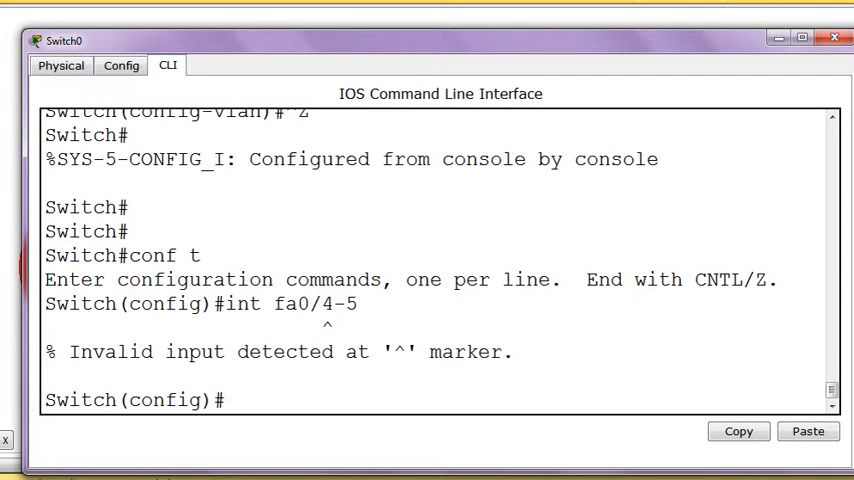
{"action": "type", "text": "int fa0/4-5"}
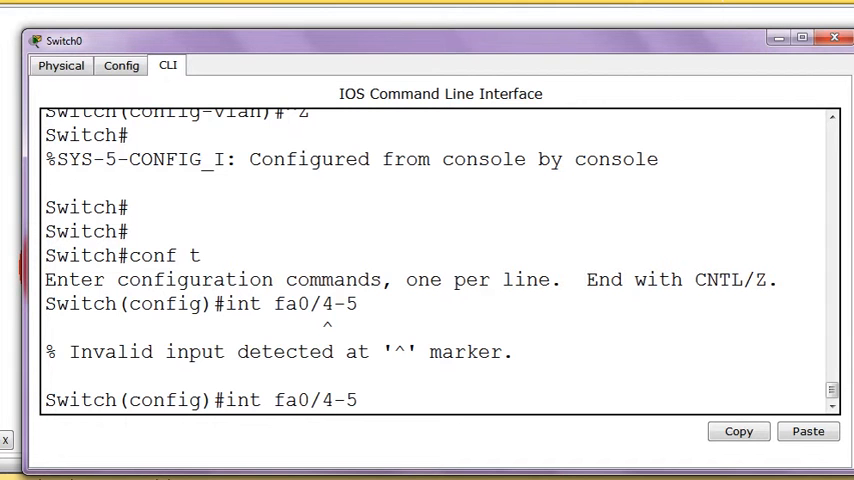
{"action": "type", "text": "ra"}
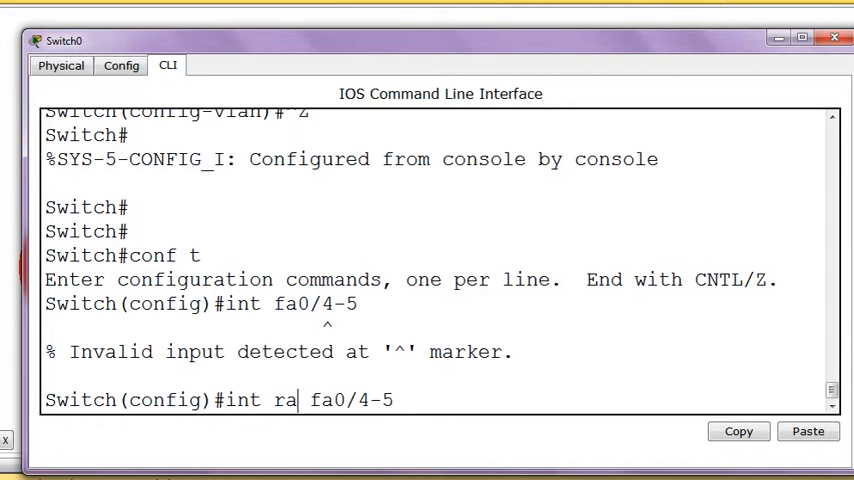
{"action": "type", "text": "n"}
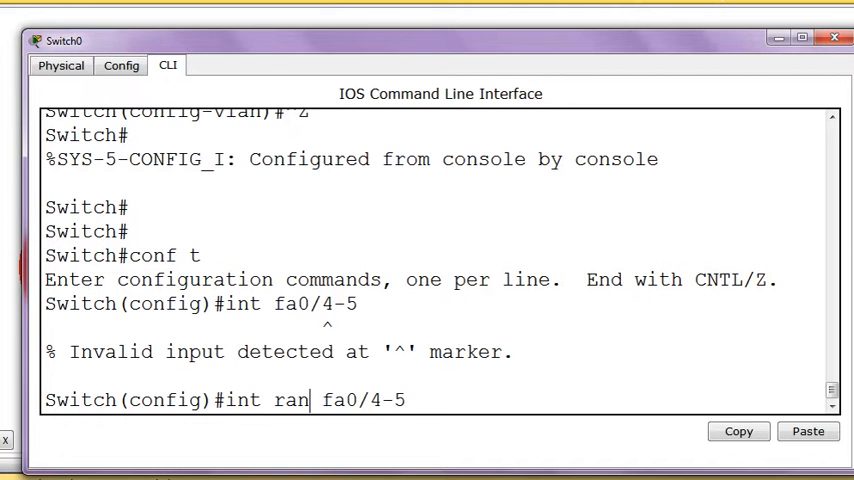
{"action": "type", "text": "ge"}
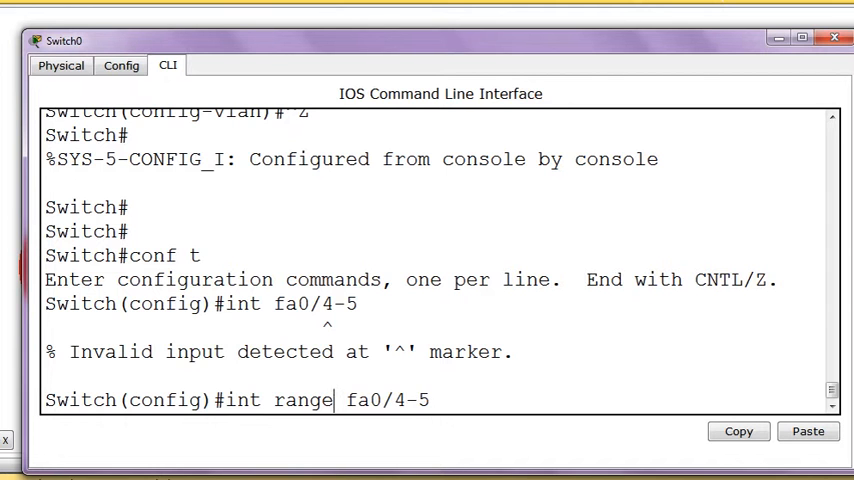
{"action": "key", "text": "enter"}
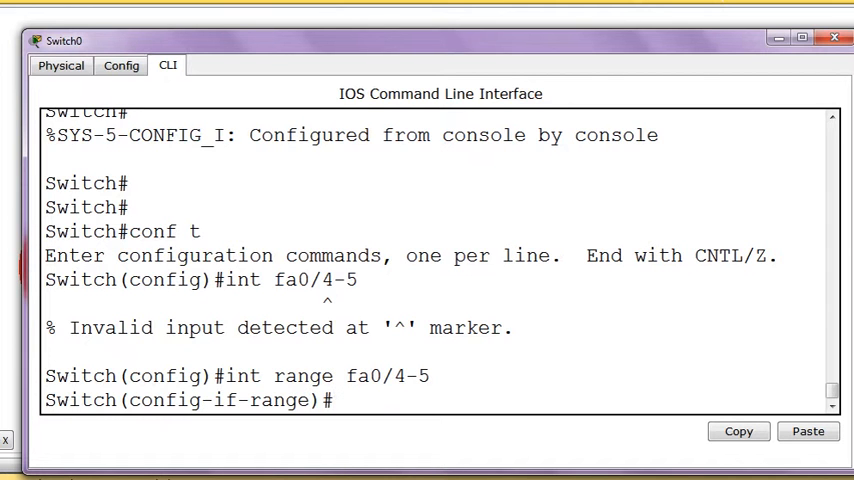
Assign ports Fa0/4–5 as switchport access ports in VLAN 200.
{"action": "type", "text": "s"}
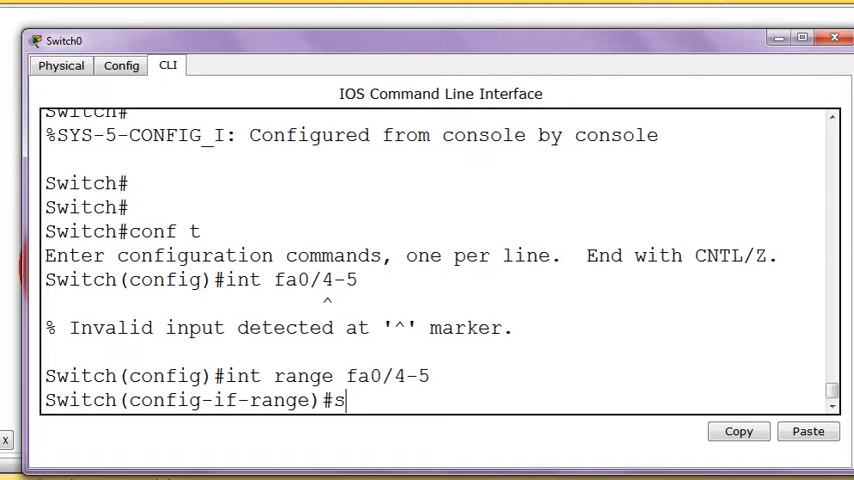
{"action": "type", "text": "witchport access vlan"}
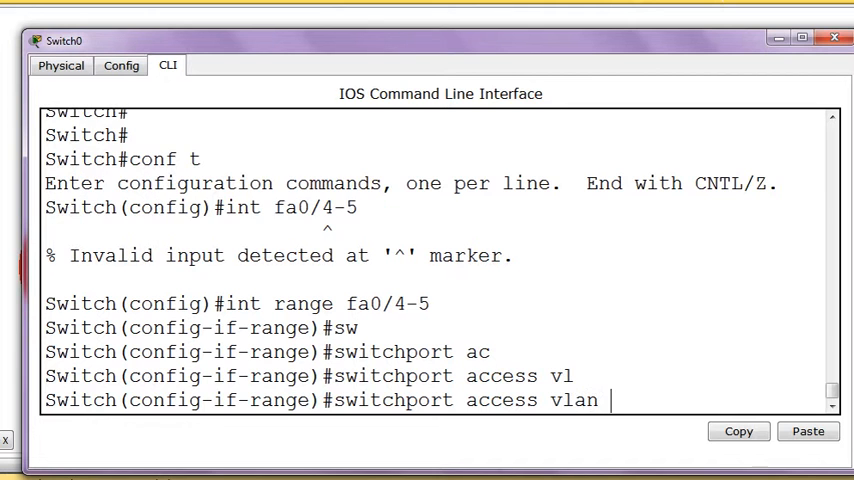
{"action": "type", "text": "200"}
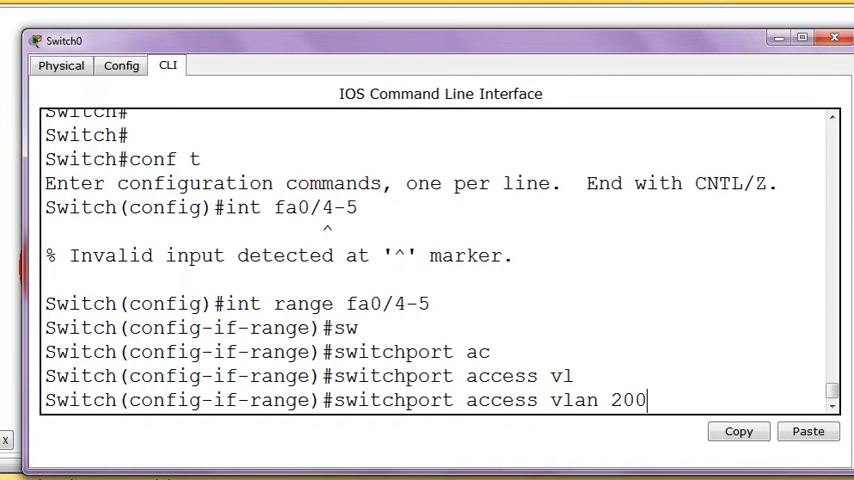
{"action": "key", "text": "enter"}
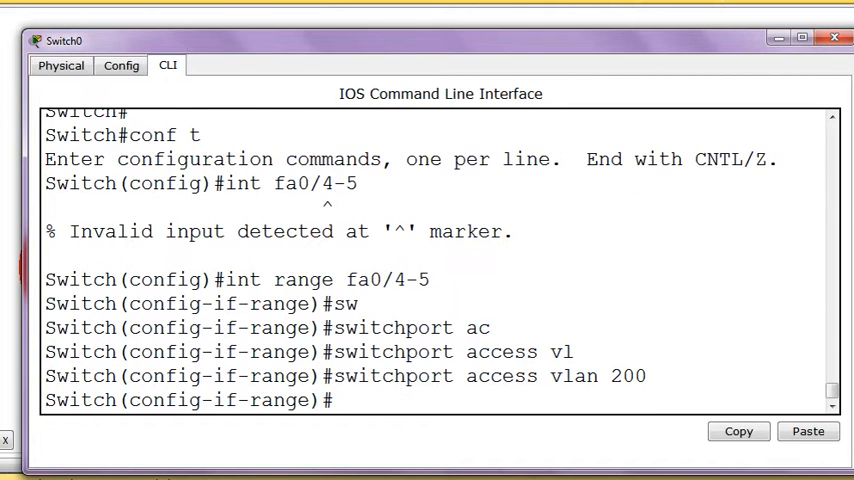
Exit Switch0's configuration, close its window, and briefly view PC3's desktop before returning to the topology.
{"action": "key", "text": "ctrl+z"}
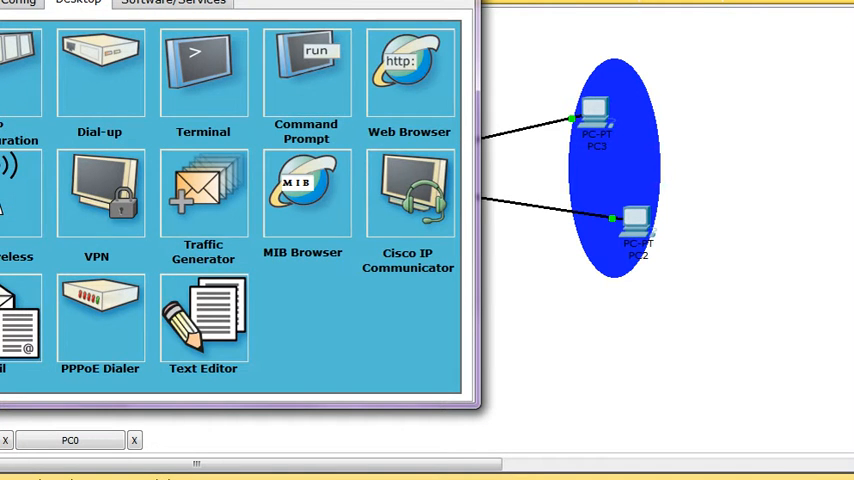
{"action": "left_click", "coordinate": [306, 76]}
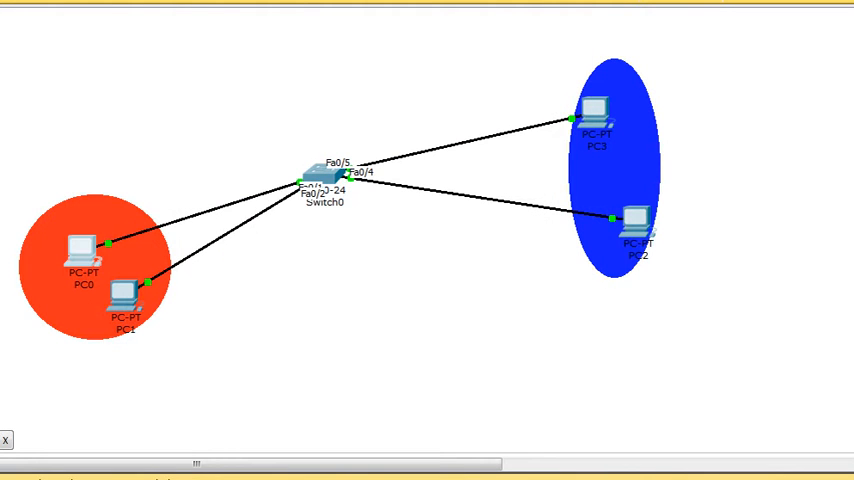
{"action": "double_click", "coordinate": [596, 110]}
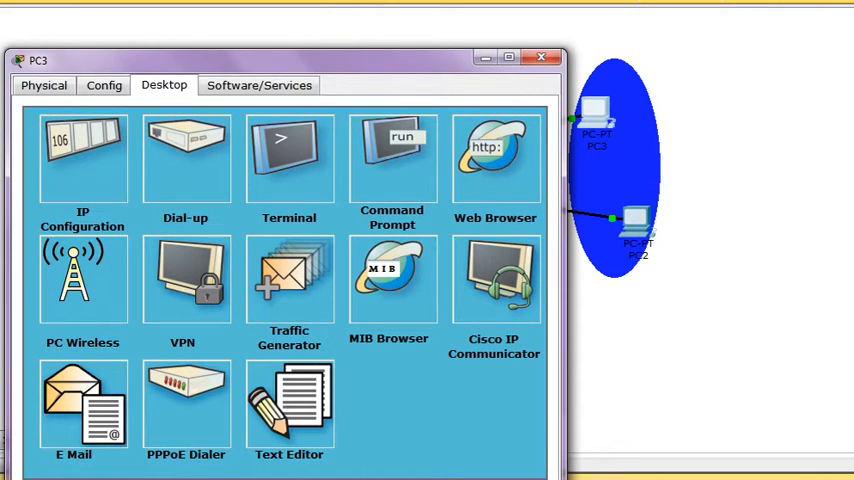
{"action": "left_click", "coordinate": [82, 156]}
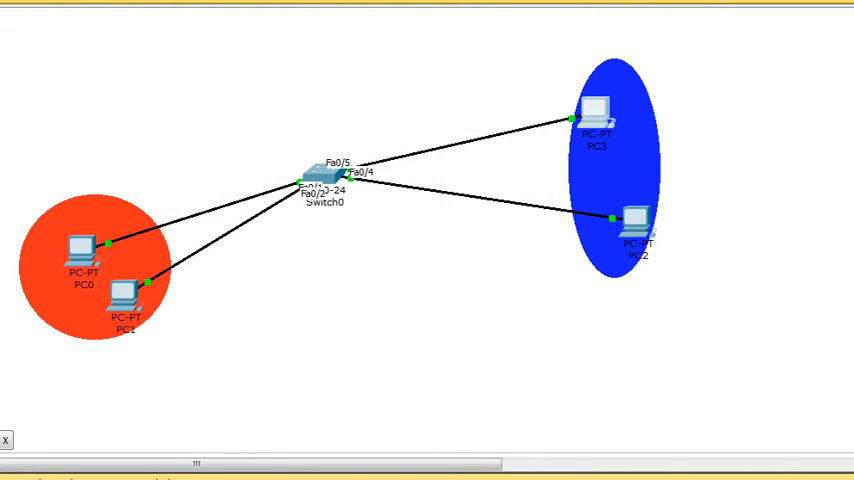
View PC0's IP settings (10.0.0.5, mask 255.0.0.0) and go to its command prompt.
{"action": "double_click", "coordinate": [84, 250]}
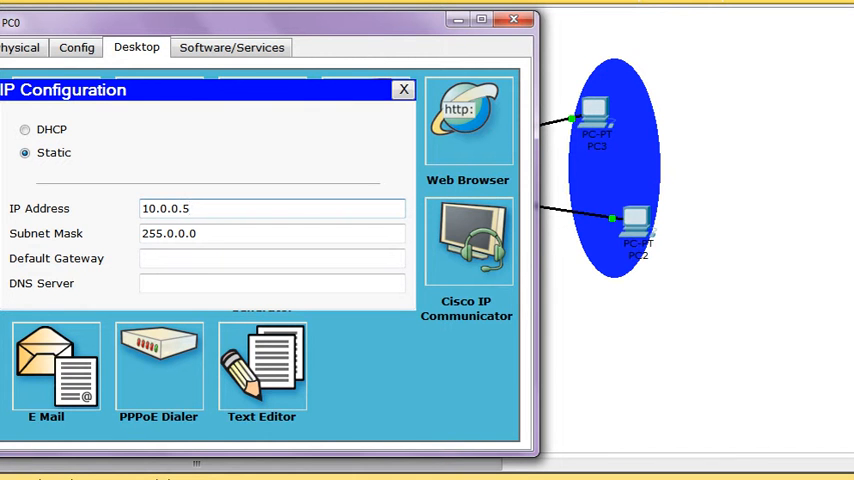
{"action": "left_click", "coordinate": [404, 88]}
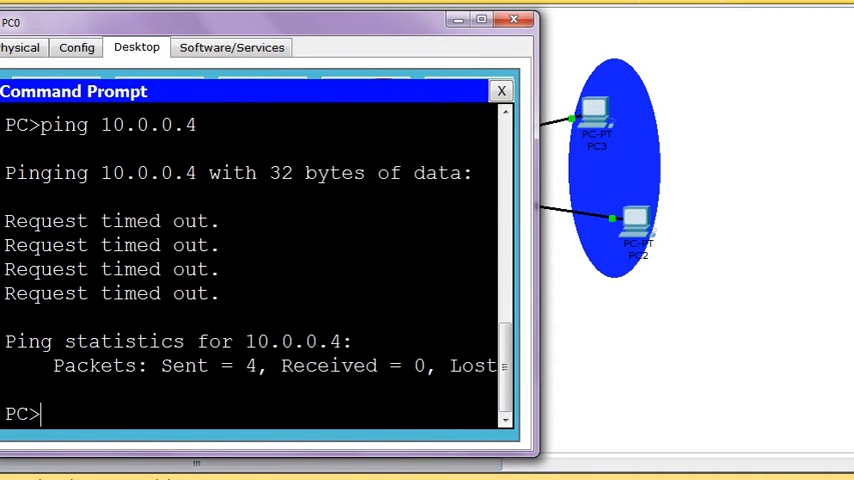
Ping 10.0.0.4 from PC0 and confirm all four requests time out, then begin another ping.
{"action": "type", "text": "ping"}
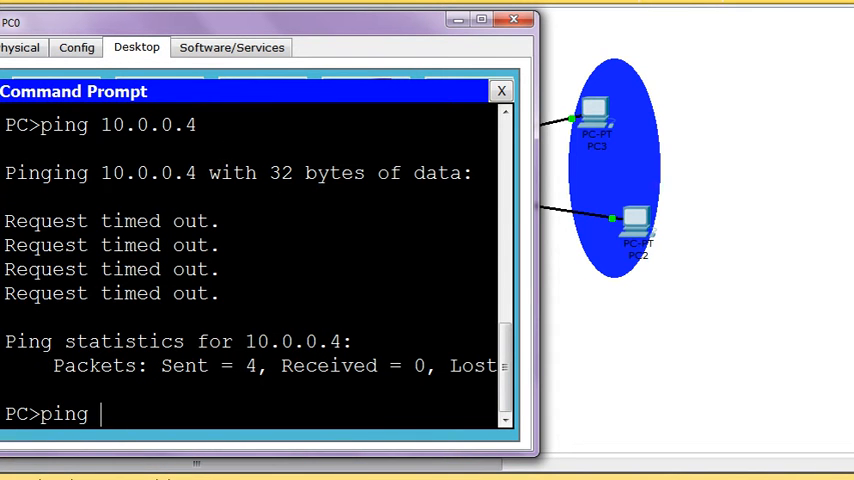
{"action": "type", "text": "10.0.0."}
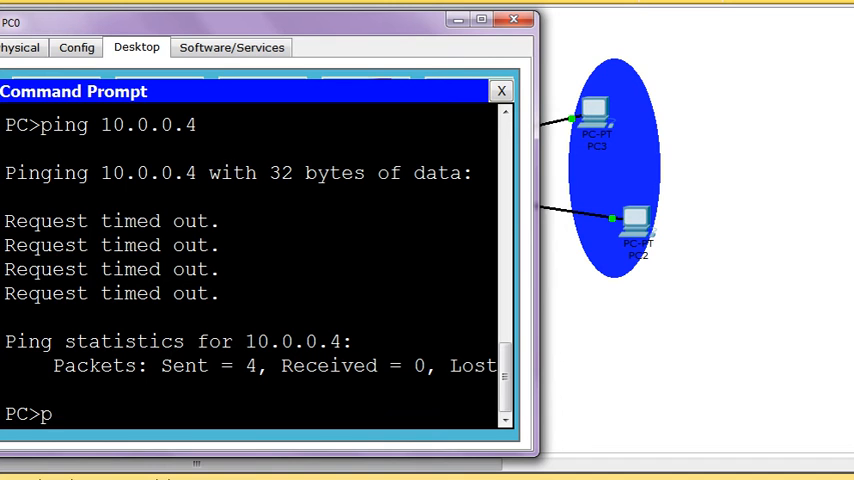
{"action": "type", "text": "ing 10."}
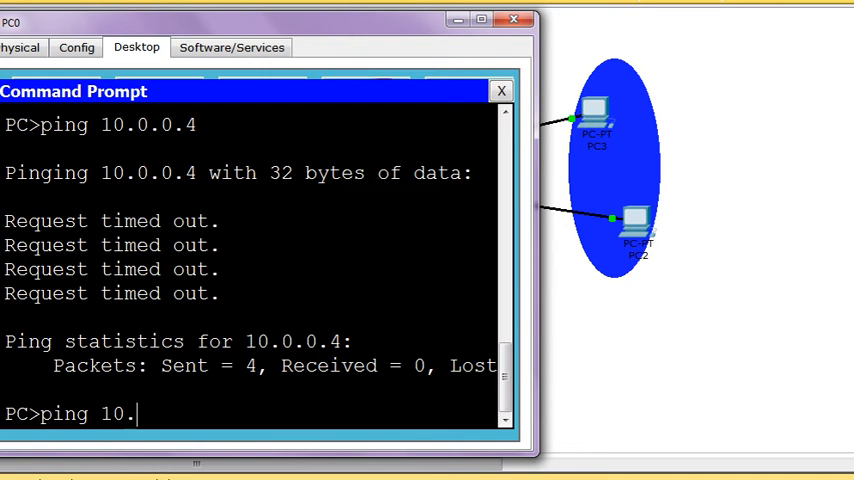